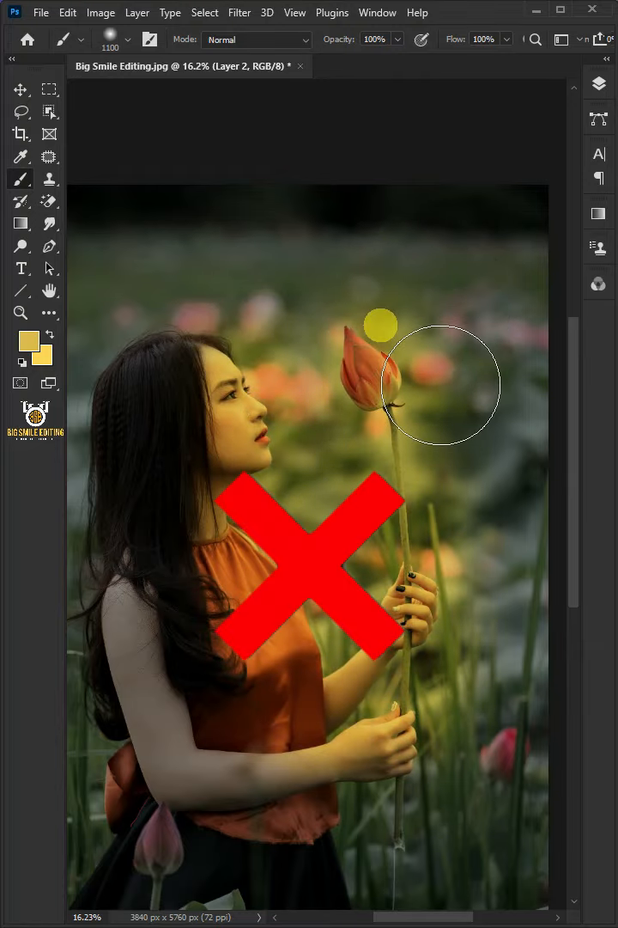
# Select the in-focus woman and lotus with Focus Area and copy them to Layer 1.
pyautogui.click(204, 12)
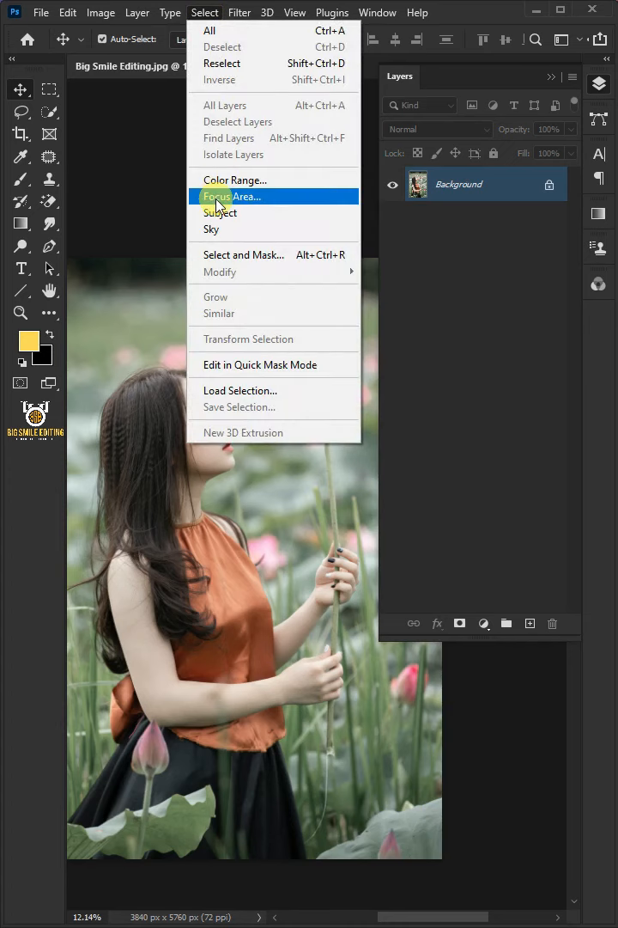
pyautogui.click(220, 213)
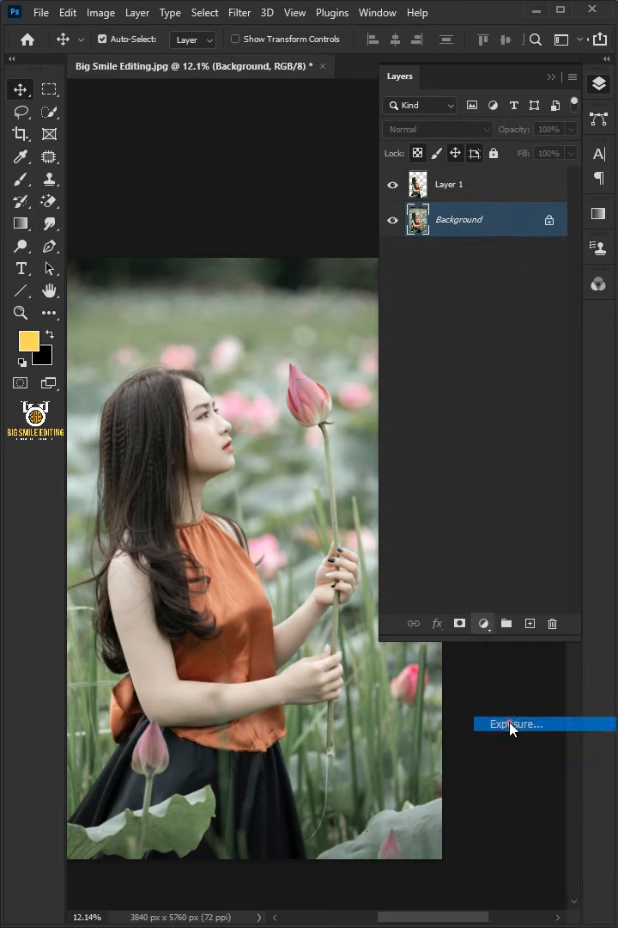
# Add an Exposure adjustment above Background at about -2.17 exposure and 0.95 gamma.
pyautogui.click(515, 723)
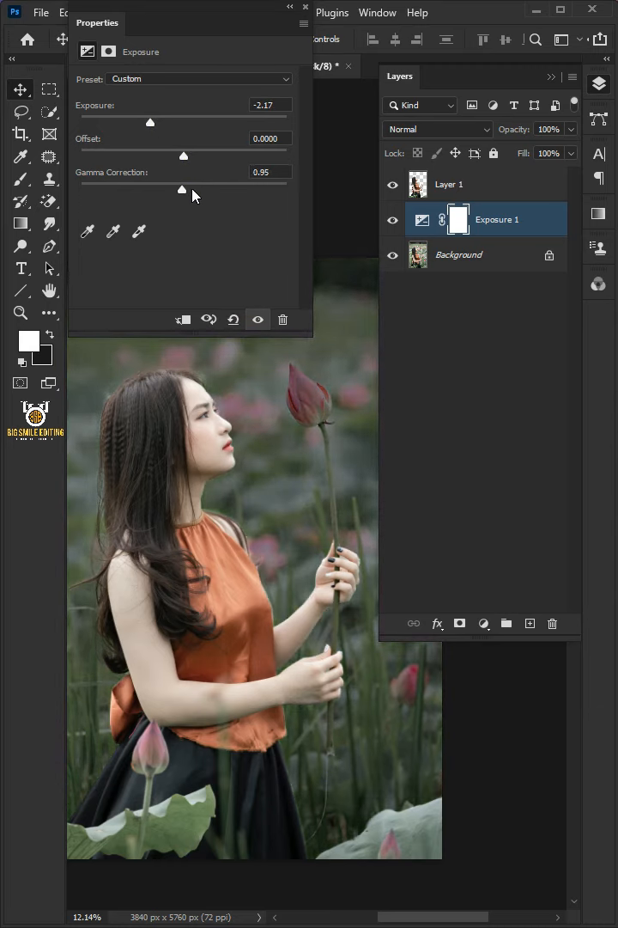
pyautogui.moveTo(182, 189); pyautogui.dragTo(213, 189)
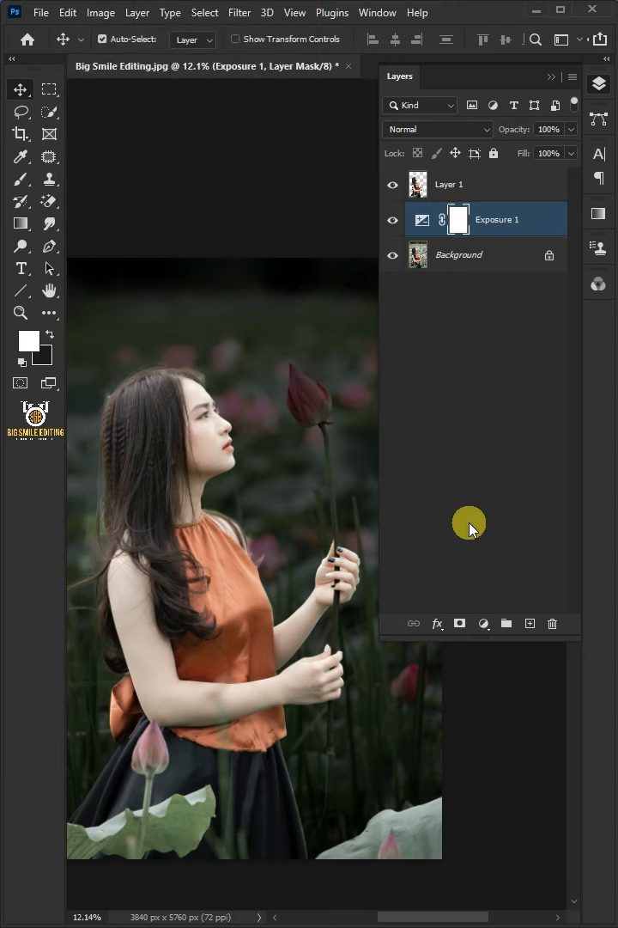
# Add a Brightness/Contrast adjustment with Brightness -20 and Contrast 70.
pyautogui.click(485, 623)
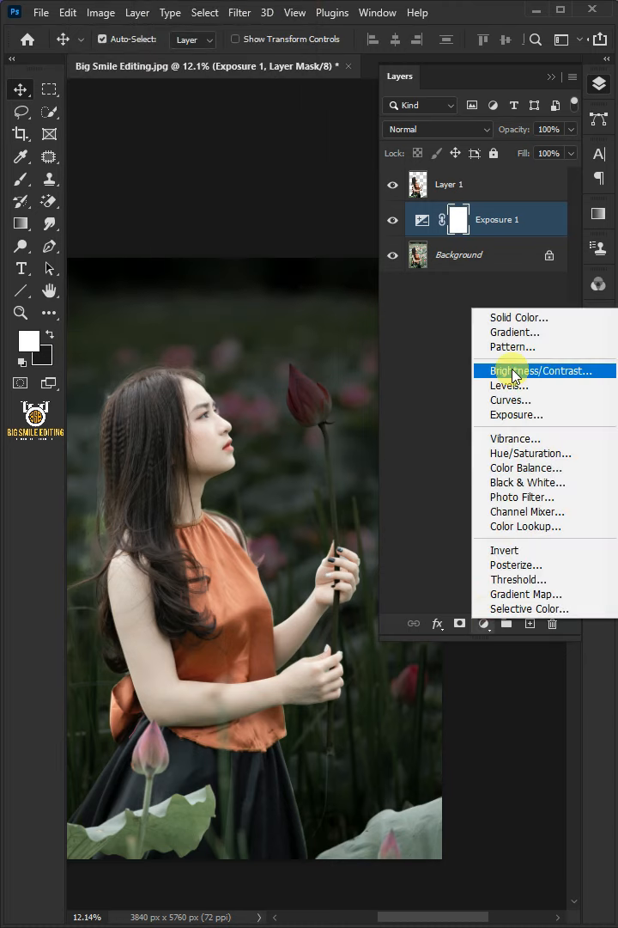
pyautogui.click(540, 371)
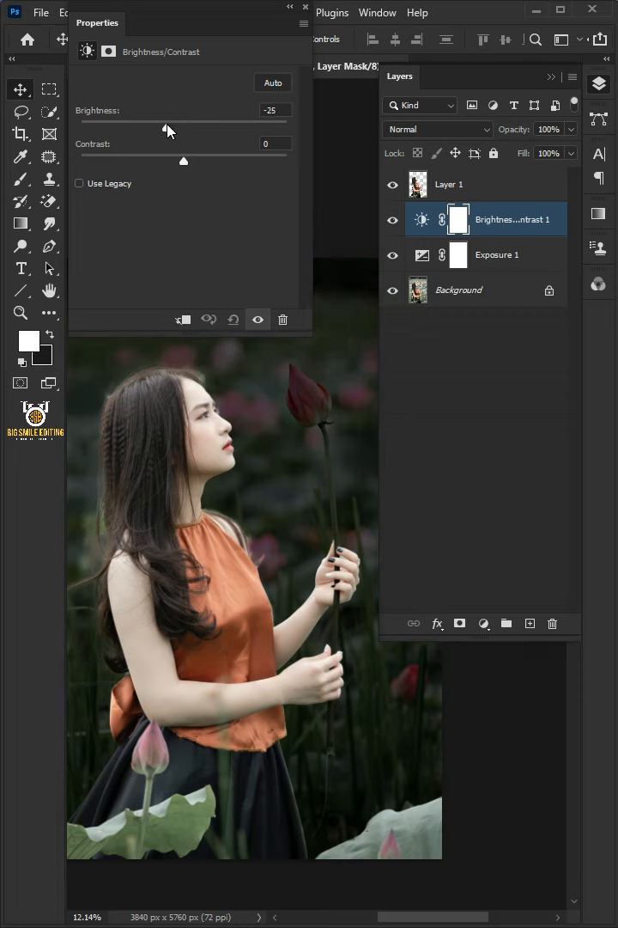
pyautogui.moveTo(184, 160); pyautogui.dragTo(261, 159)
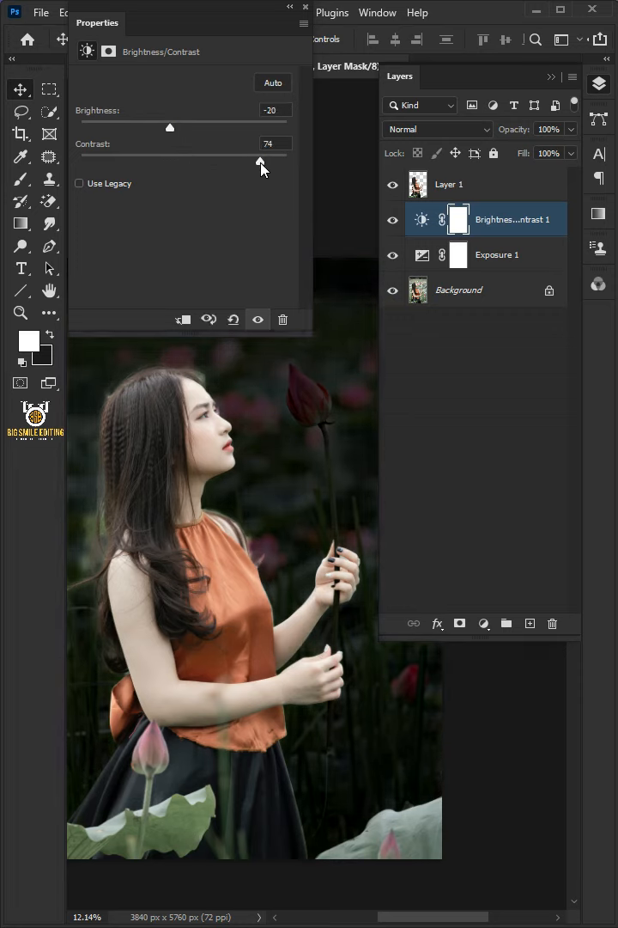
pyautogui.moveTo(264, 160); pyautogui.dragTo(255, 159)
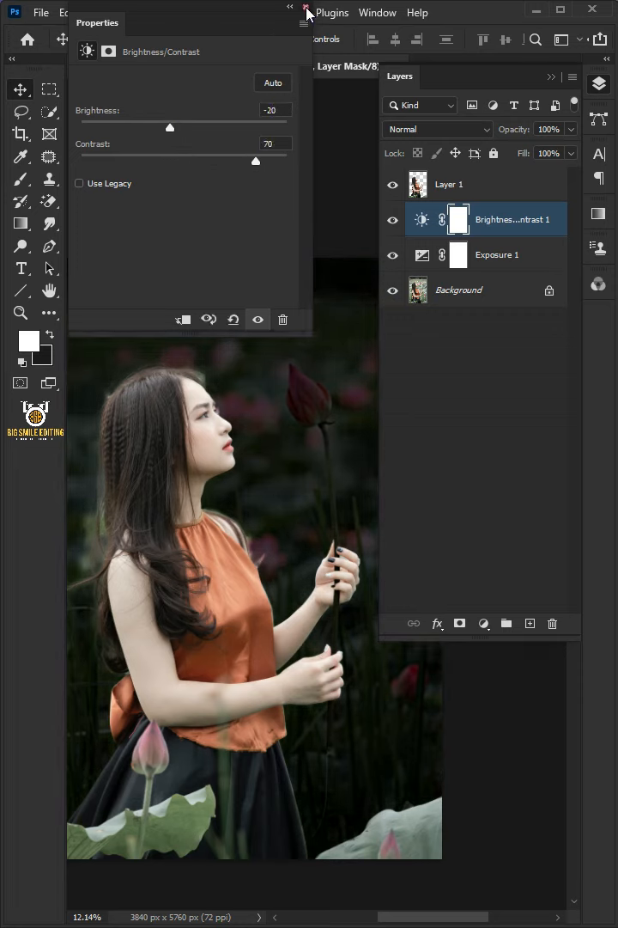
pyautogui.click(448, 182)
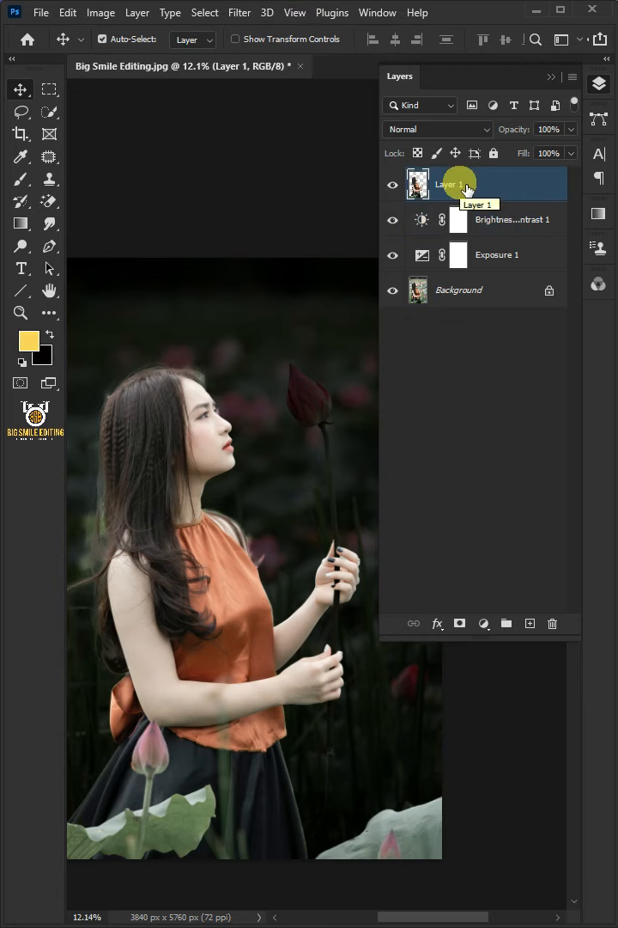
# Clip a Color Lookup adjustment to Layer 1 and load a night-style 3DLUT file.
pyautogui.click(485, 623)
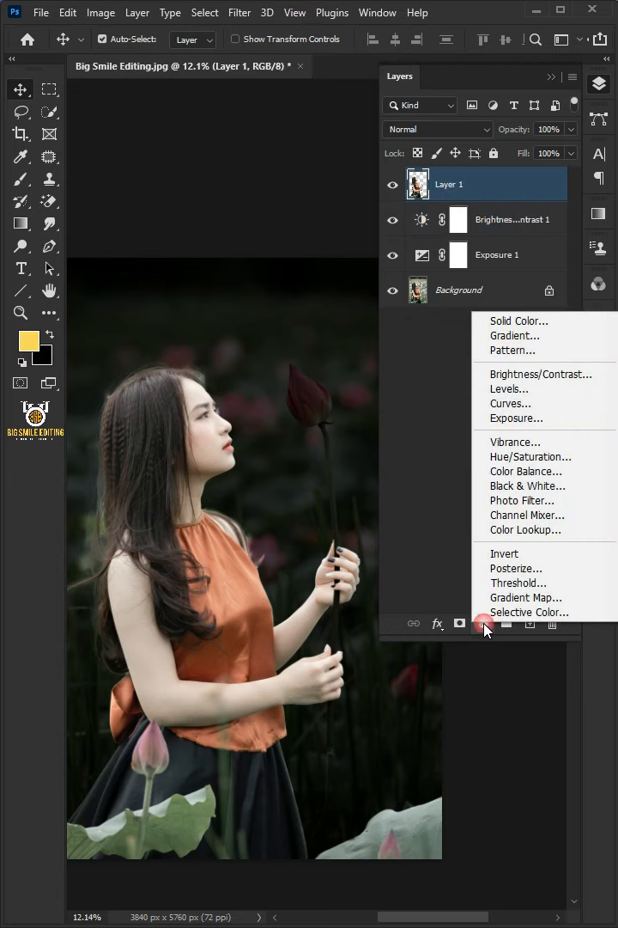
pyautogui.click(526, 529)
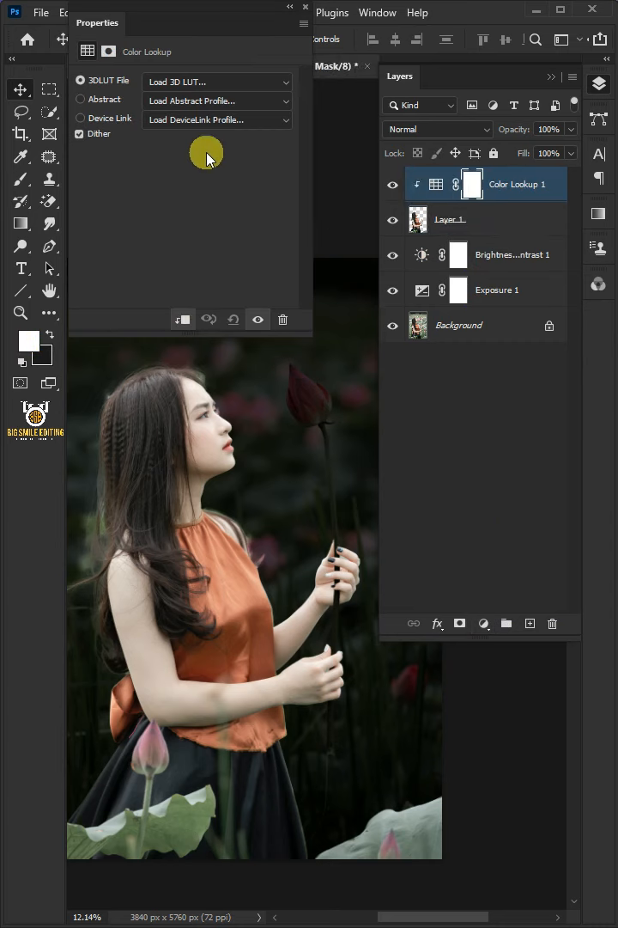
pyautogui.click(213, 83)
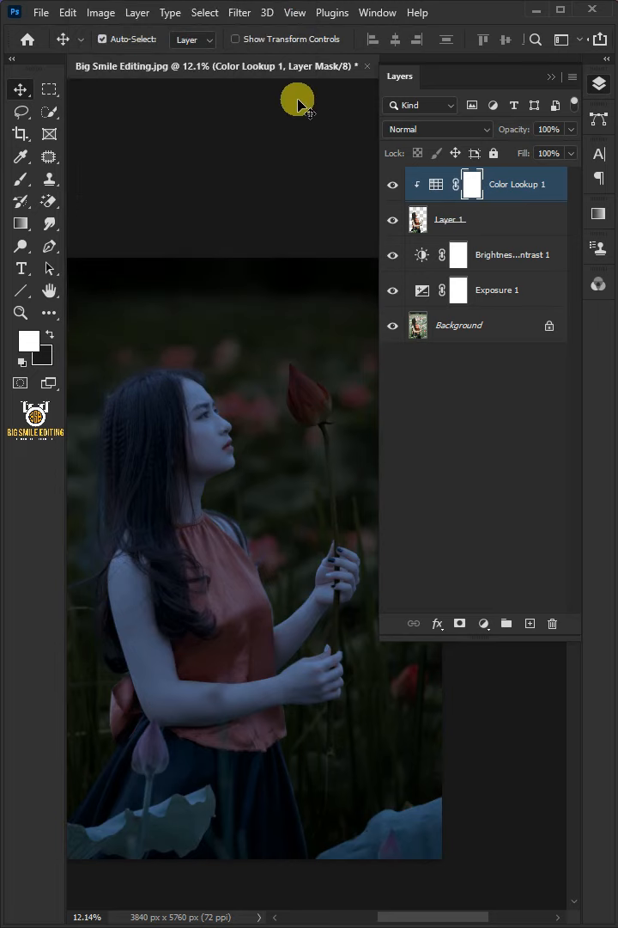
# Duplicate Background to the top, lasso the lotus and stem, and mask the copy to them.
pyautogui.click(460, 324)
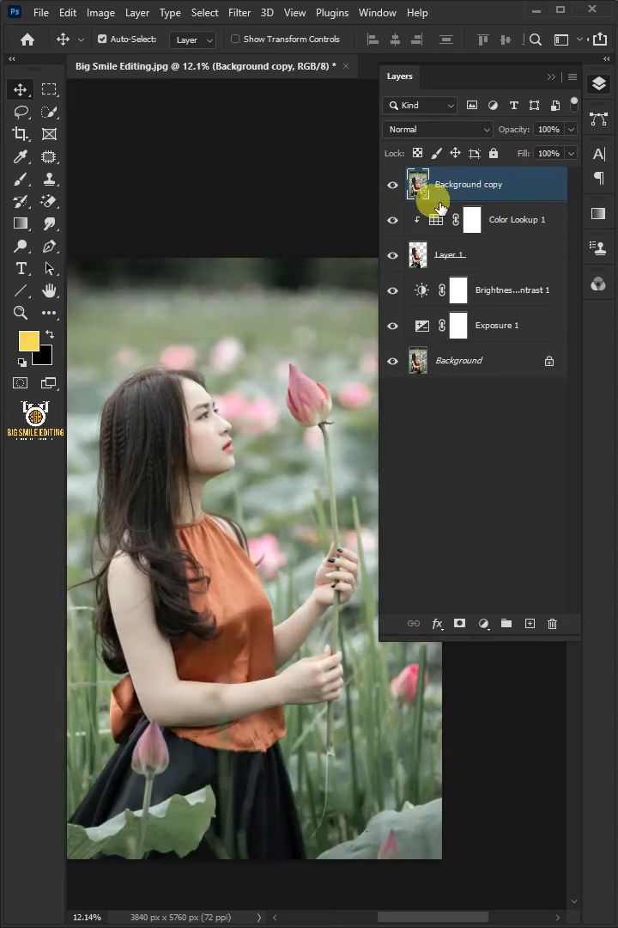
pyautogui.click(20, 112)
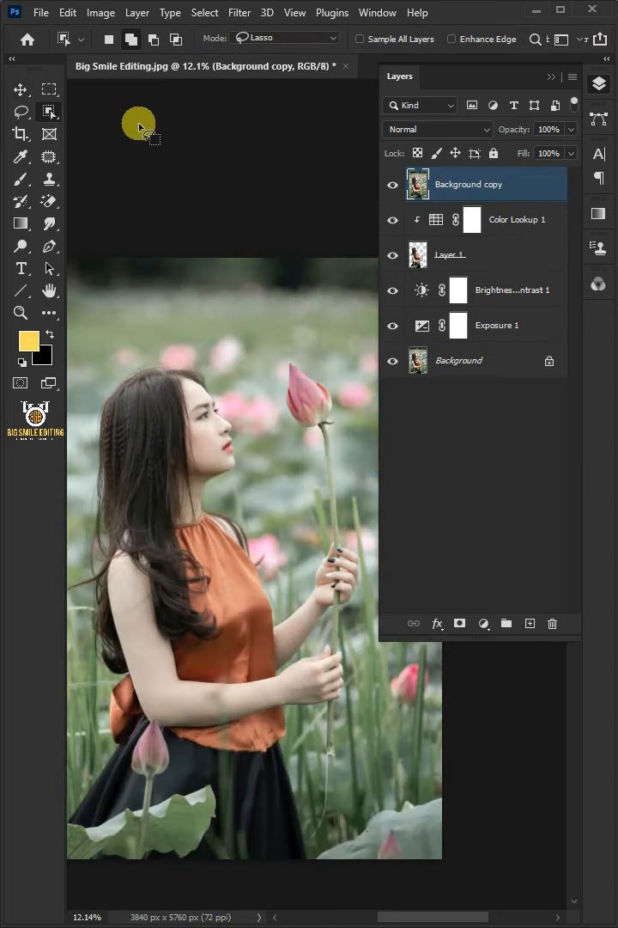
pyautogui.moveTo(256, 128)
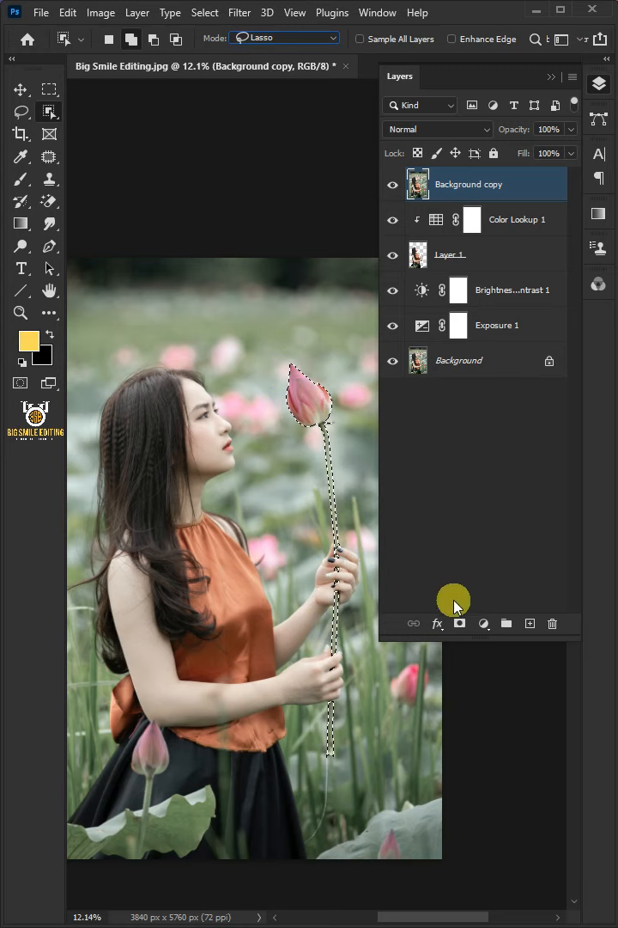
pyautogui.click(460, 622)
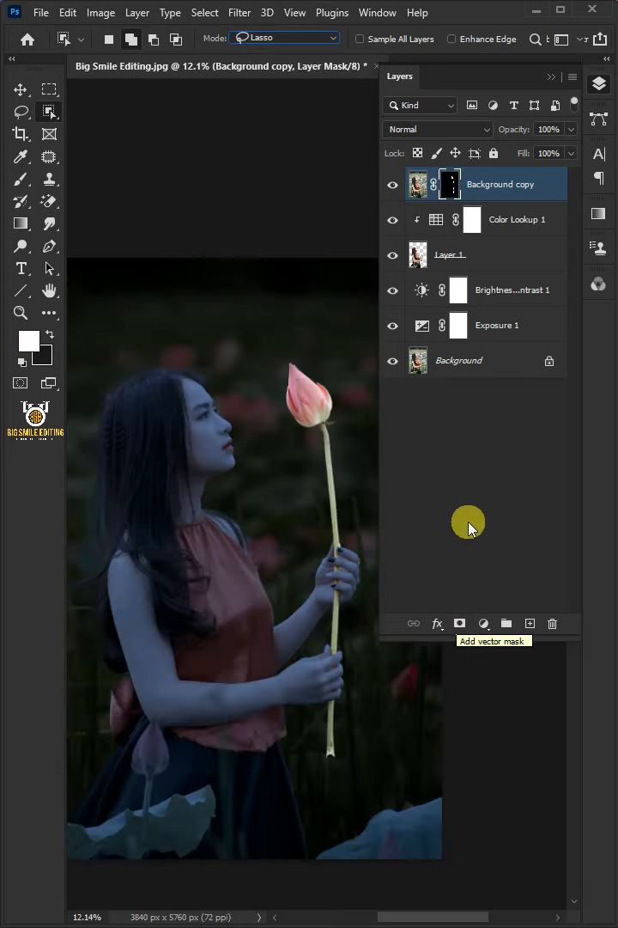
pyautogui.moveTo(518, 402)
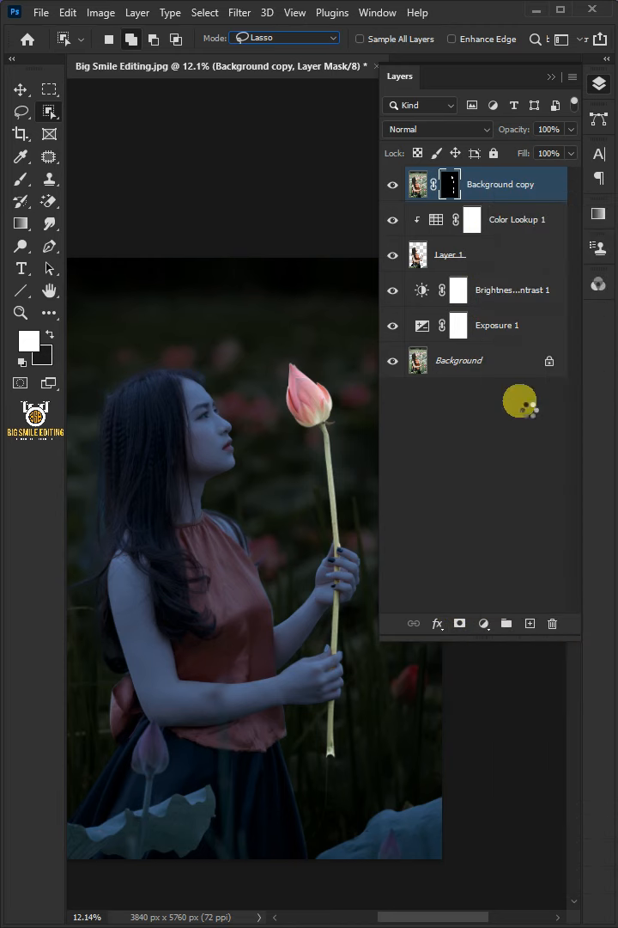
# Duplicate the lotus layer, blend it as Screen and Gaussian-blur it 300 px as a smart filter.
pyautogui.click(420, 184)
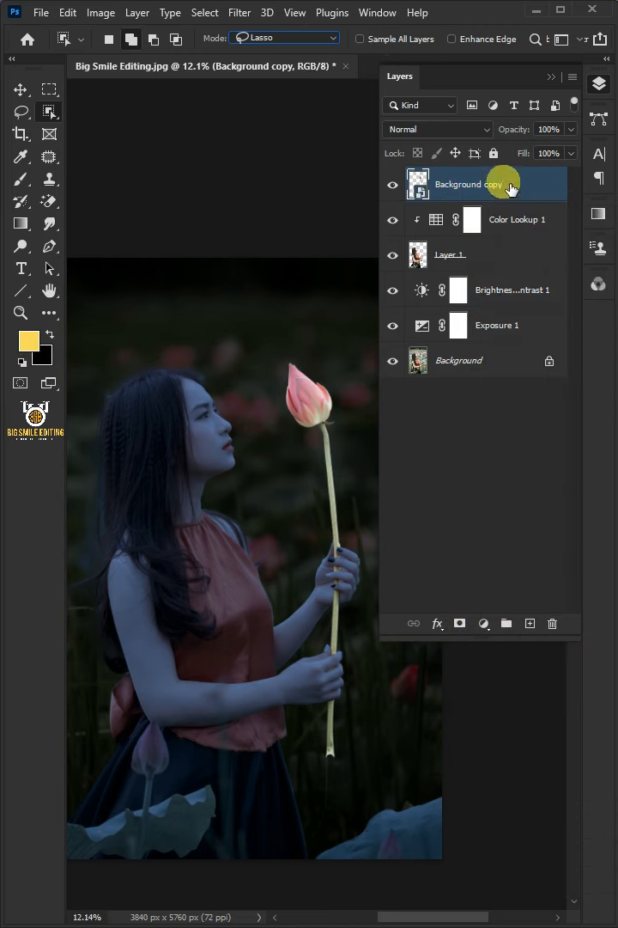
pyautogui.click(433, 129)
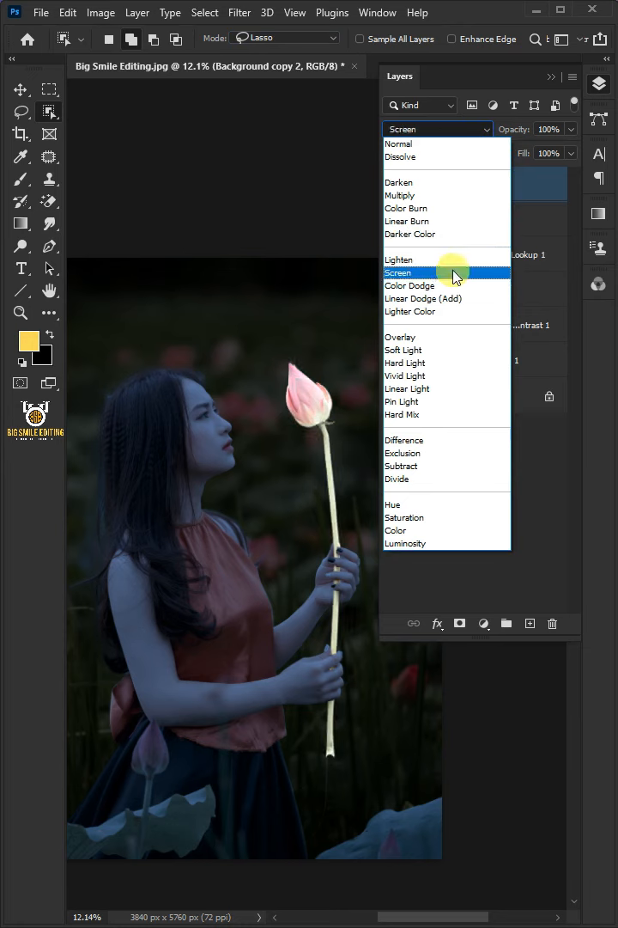
pyautogui.click(239, 12)
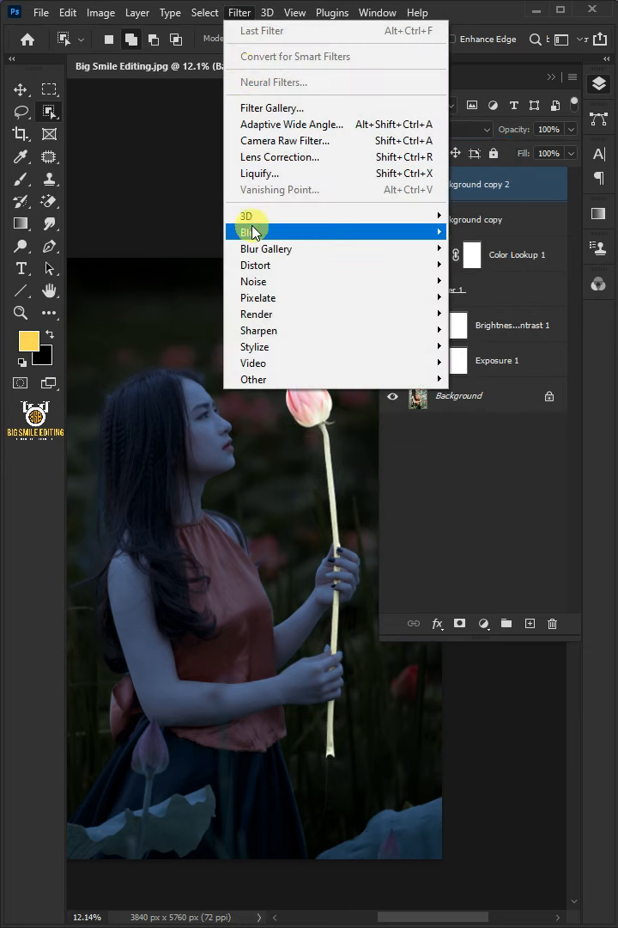
pyautogui.click(251, 234)
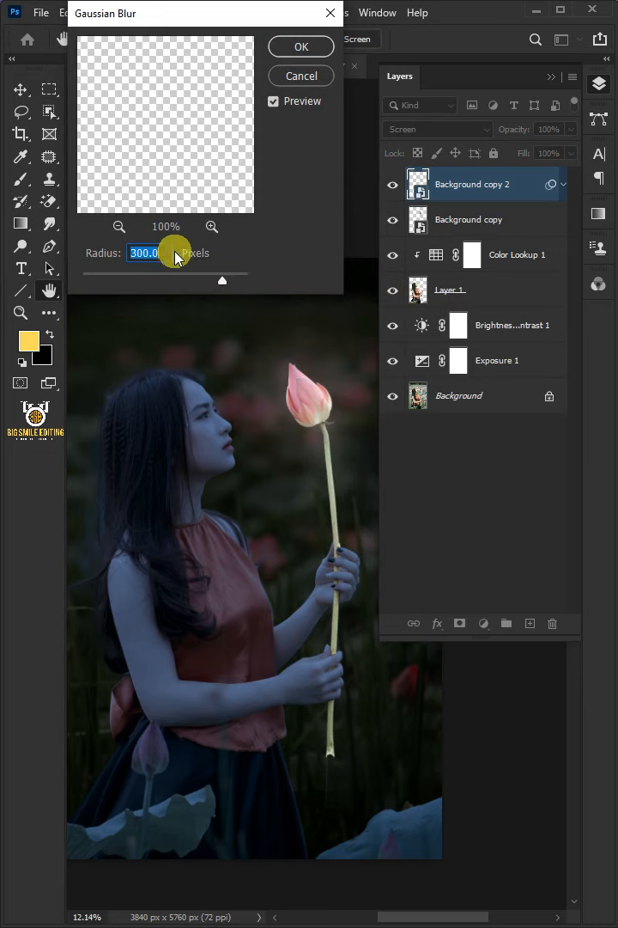
pyautogui.click(301, 47)
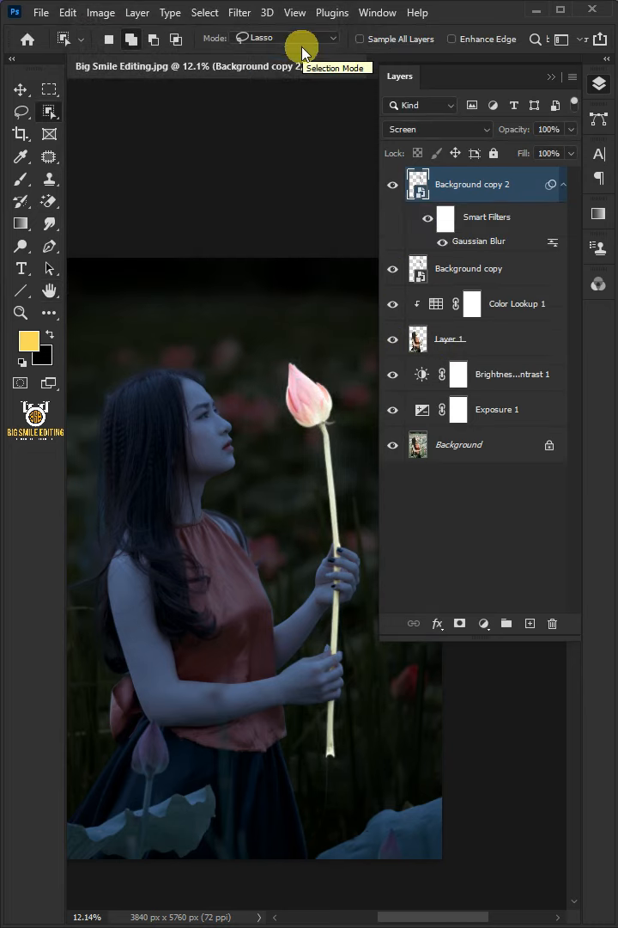
pyautogui.moveTo(464, 184)
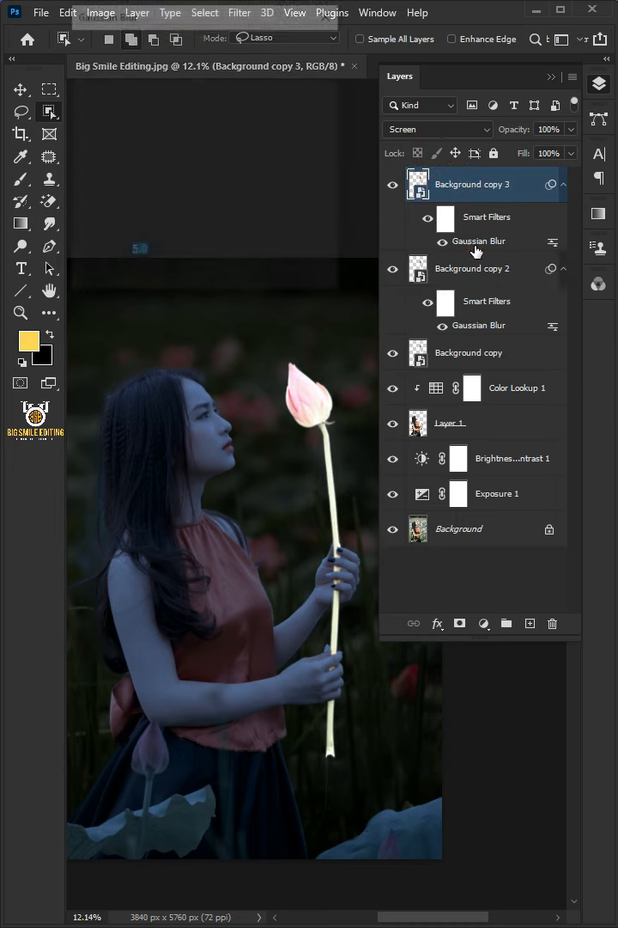
# Duplicate the glow layer three more times, adjusting each Gaussian Blur radius up to 300 px.
pyautogui.doubleClick(476, 241)
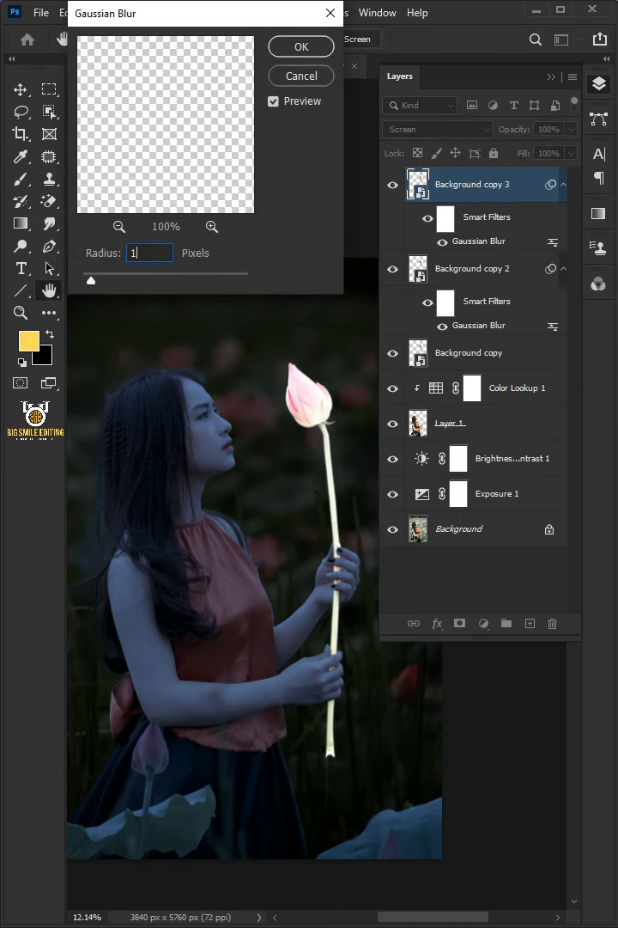
pyautogui.click(301, 47)
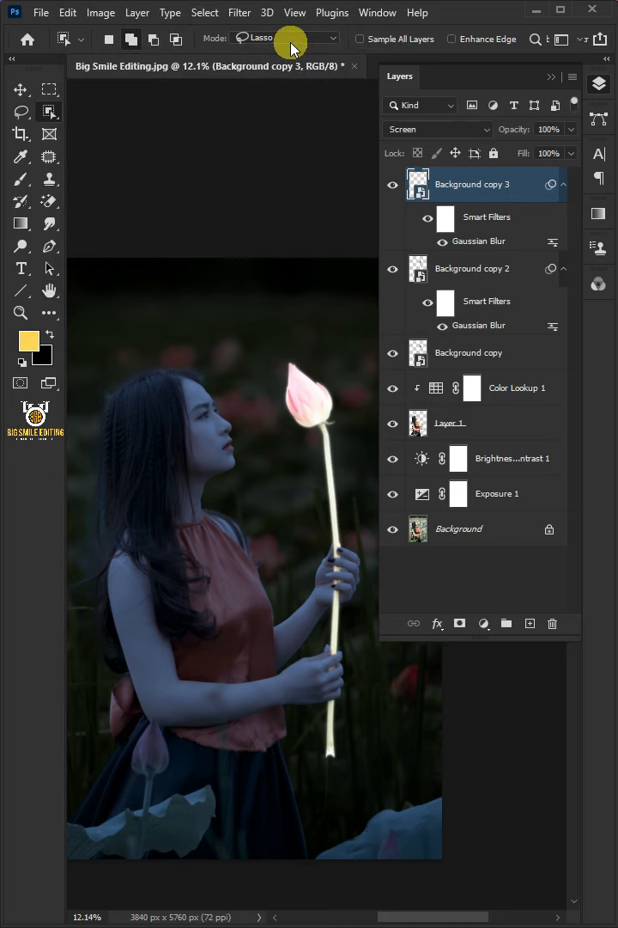
pyautogui.moveTo(477, 185)
pyautogui.write('1')
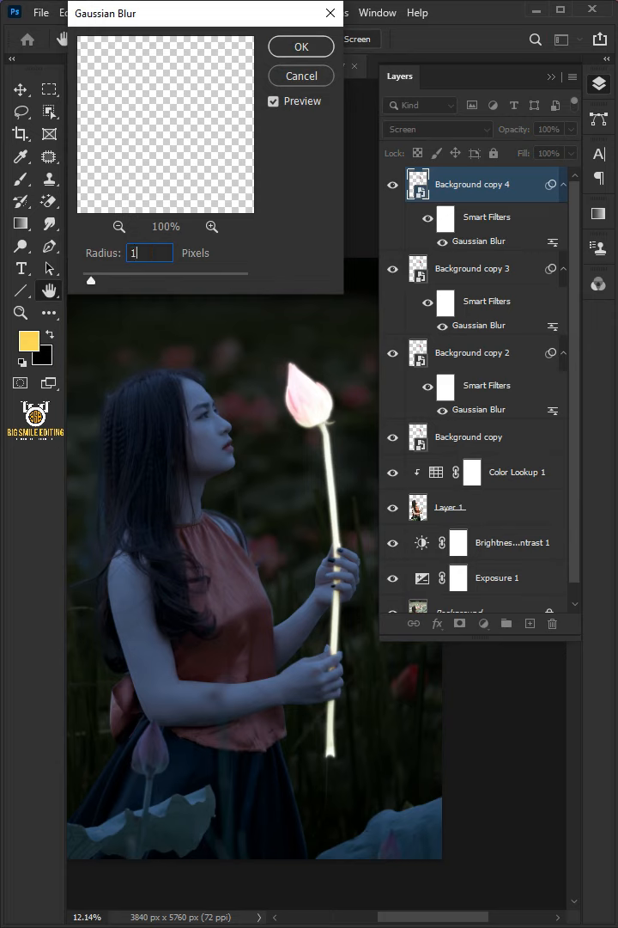
pyautogui.click(300, 46)
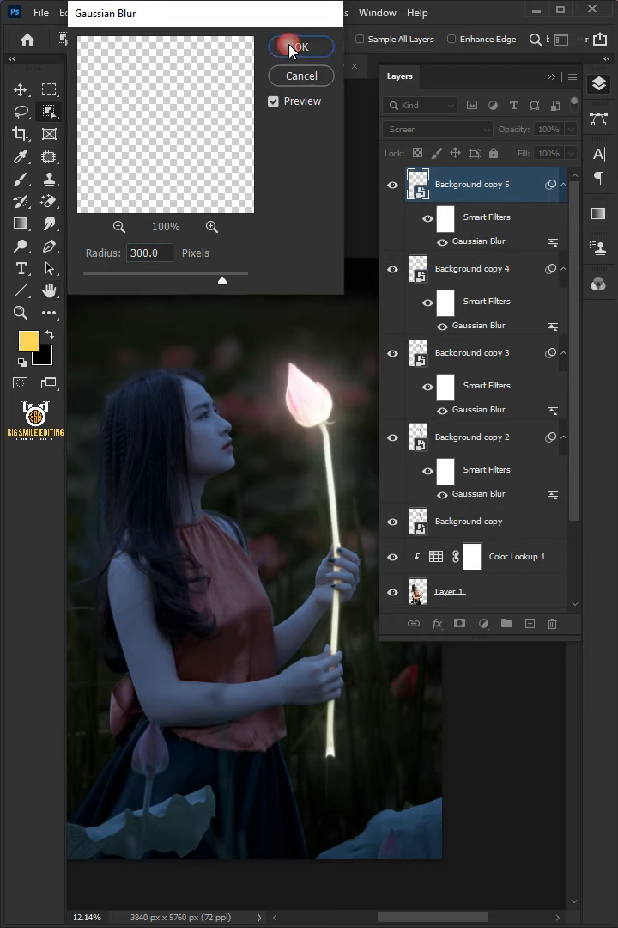
pyautogui.click(300, 47)
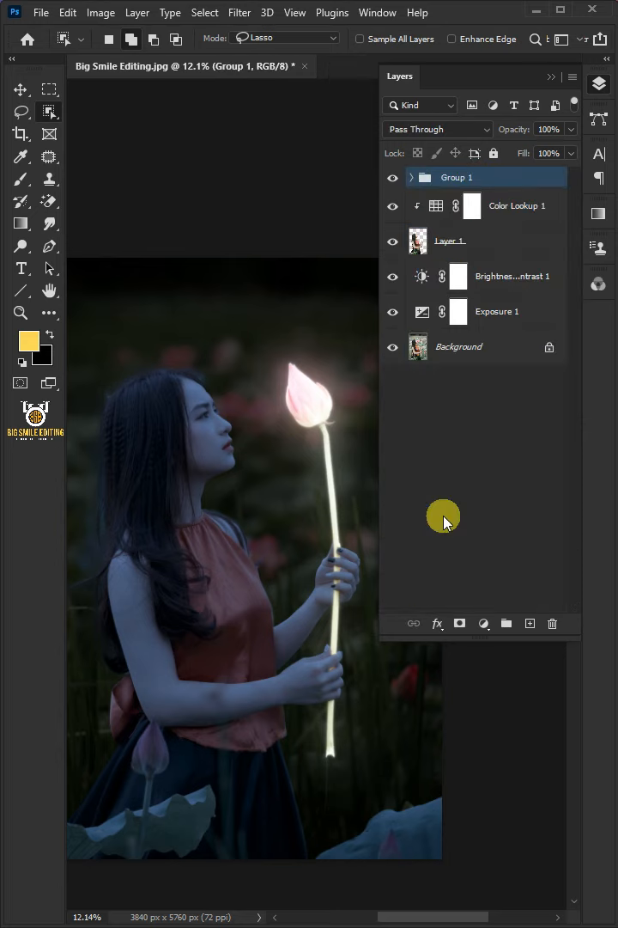
# Rename Group 1 to 'Glow Effect'.
pyautogui.doubleClick(457, 177)
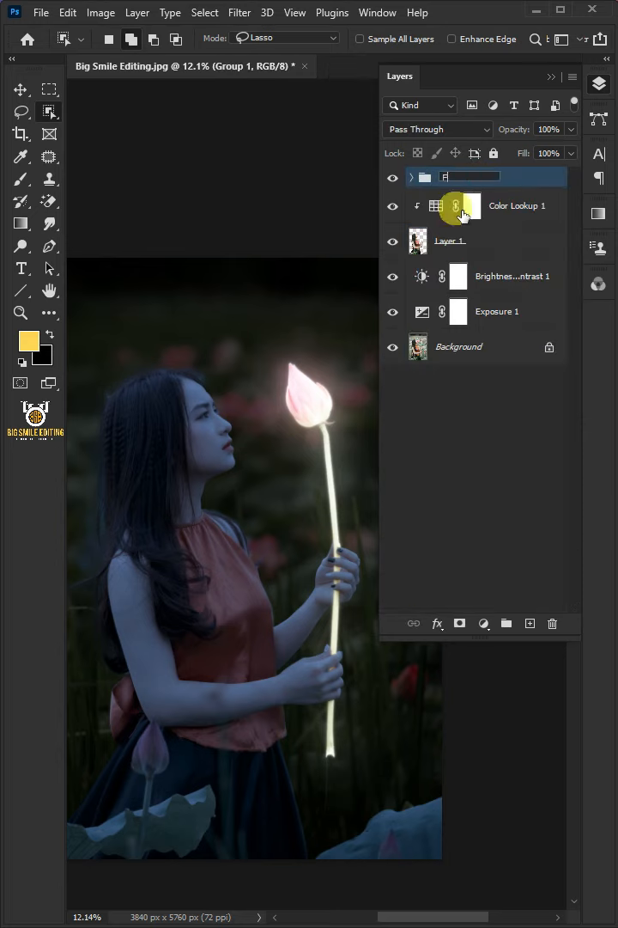
pyautogui.write('Glow Effect')
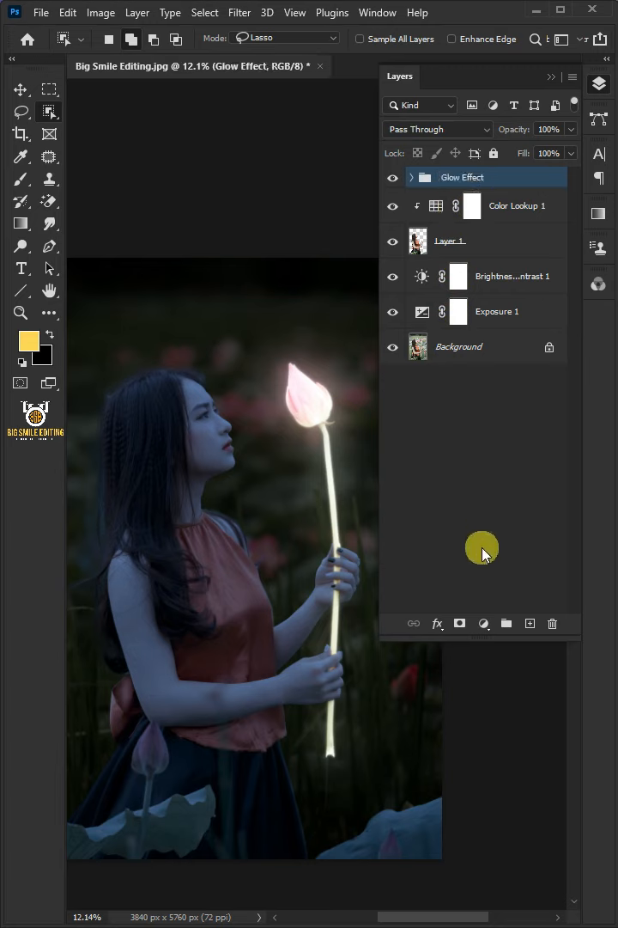
# Add a colorized Hue/Saturation adjustment with a yellow hue, clipped to the Glow Effect group.
pyautogui.click(485, 623)
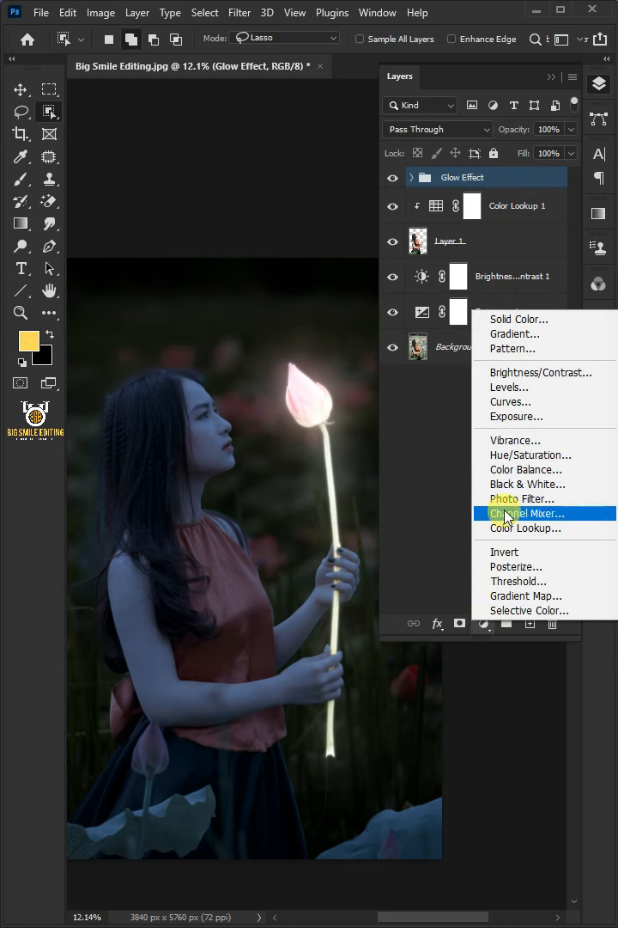
pyautogui.click(531, 454)
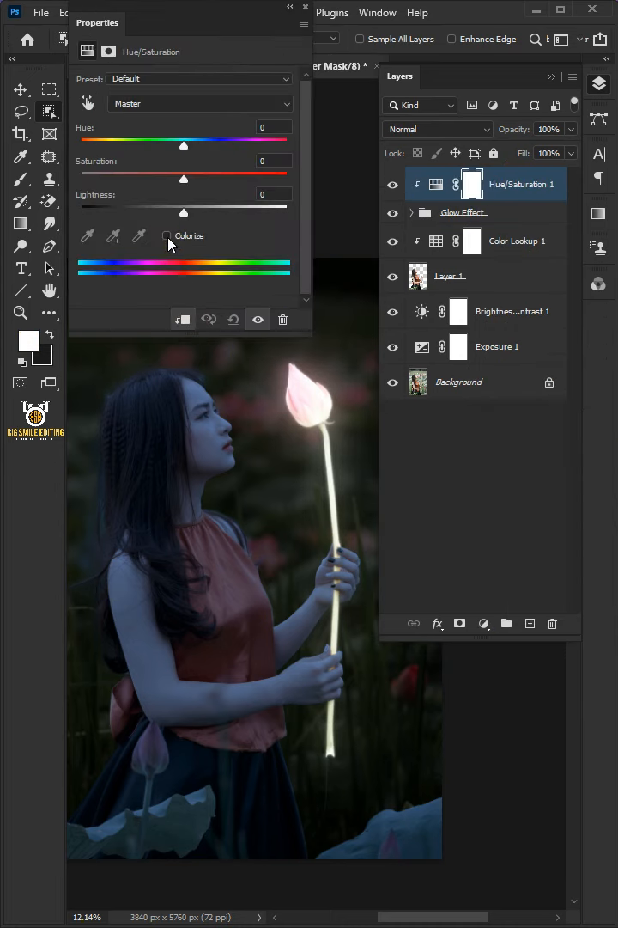
pyautogui.click(168, 235)
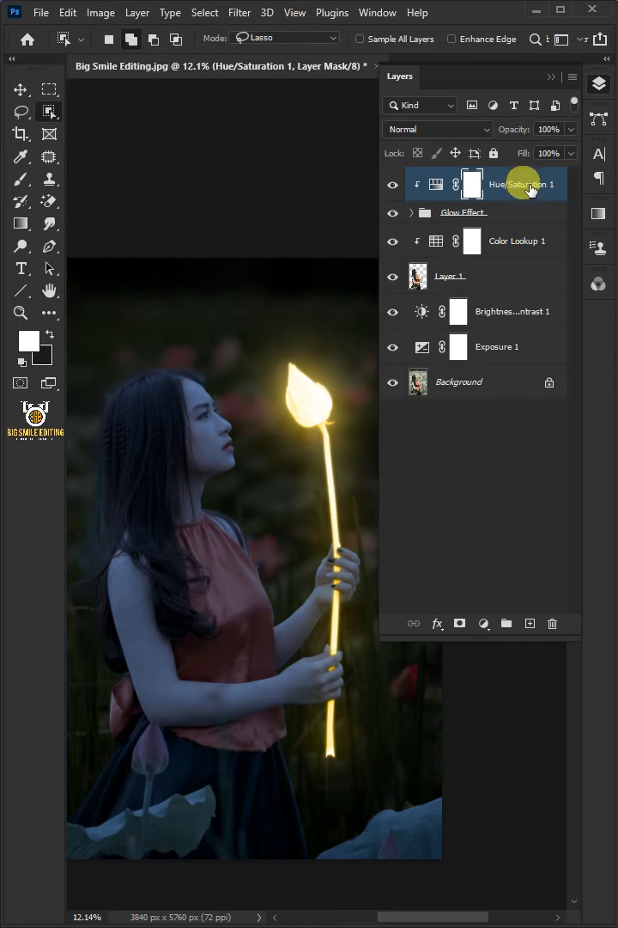
# Copy Hue/Saturation 1 below the Glow Effect group, clip it, and open its Blending Options.
pyautogui.click(519, 241)
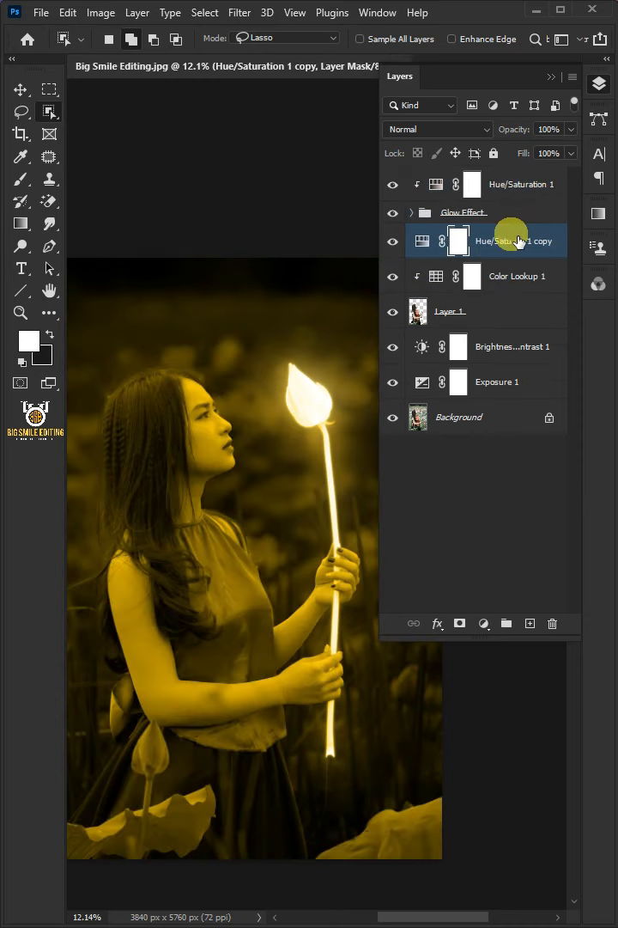
pyautogui.rightClick(519, 241)
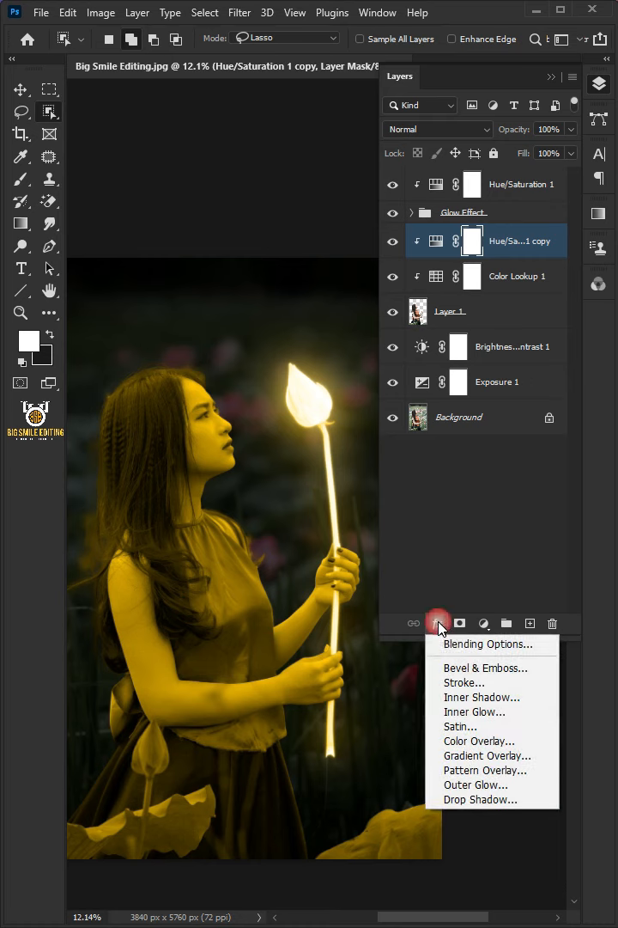
pyautogui.click(488, 643)
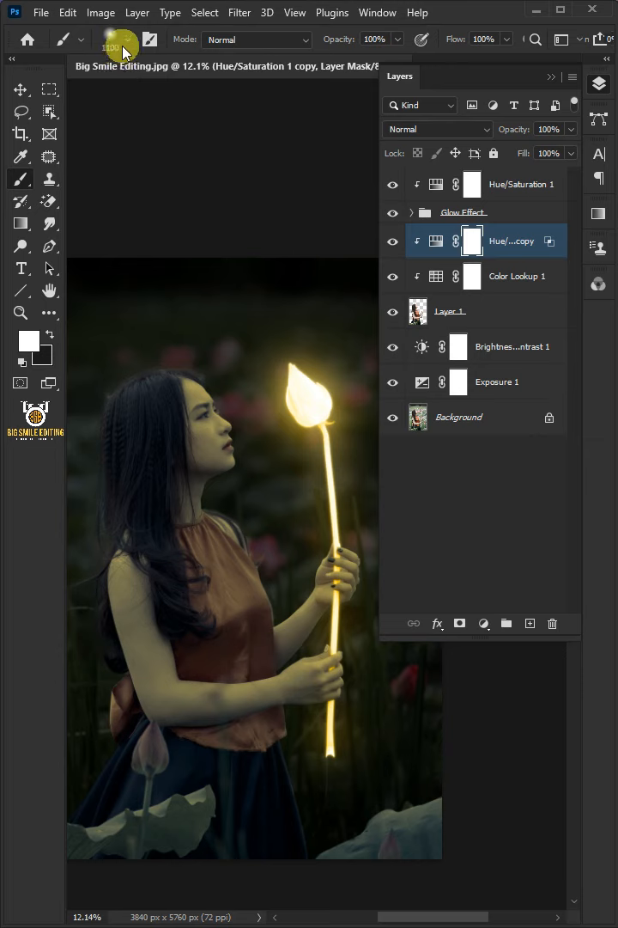
pyautogui.moveTo(129, 268)
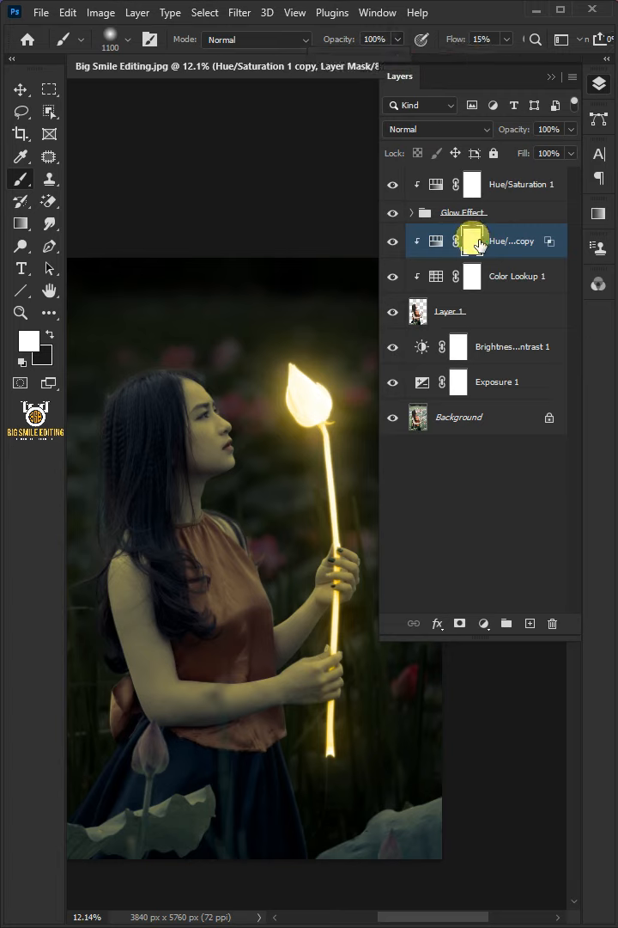
# Paint the tint copy's mask with swapped colours to reveal warm light along her shoulder edge.
pyautogui.click(473, 240)
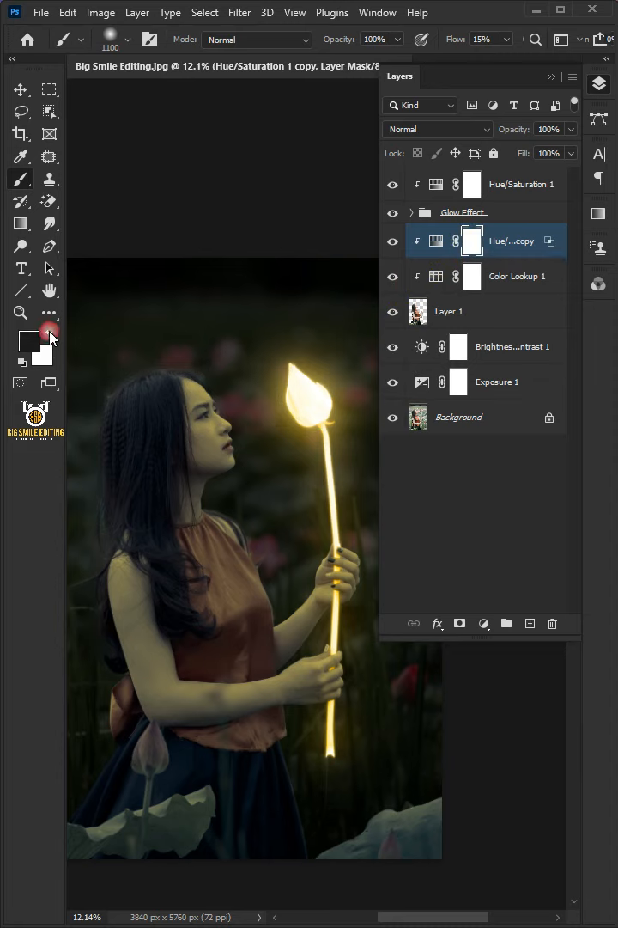
pyautogui.click(31, 336)
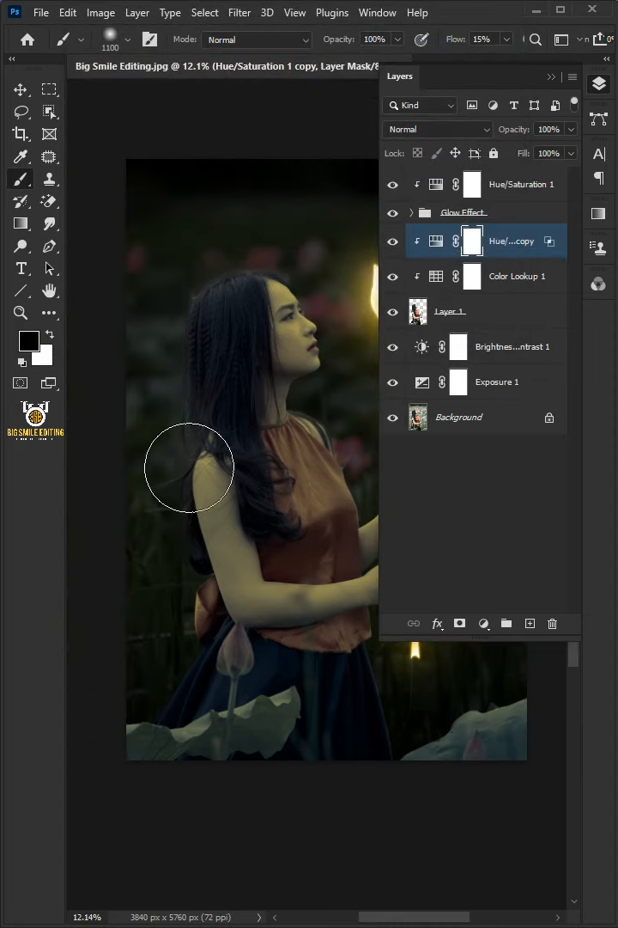
pyautogui.moveTo(189, 467); pyautogui.dragTo(237, 687)
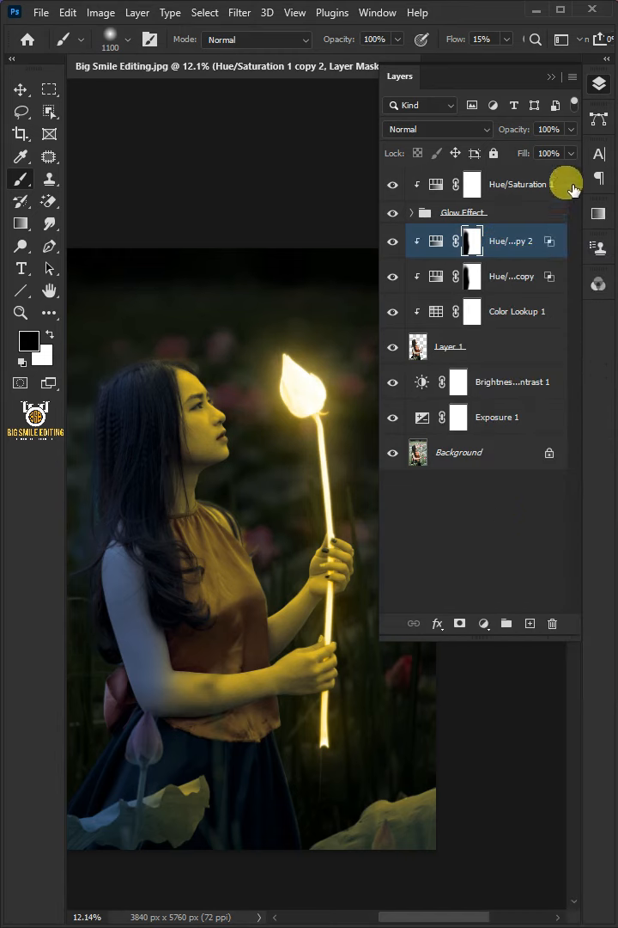
# Lower the rim-light tint copy's opacity to 50%.
pyautogui.moveTo(563, 129); pyautogui.dragTo(536, 129)
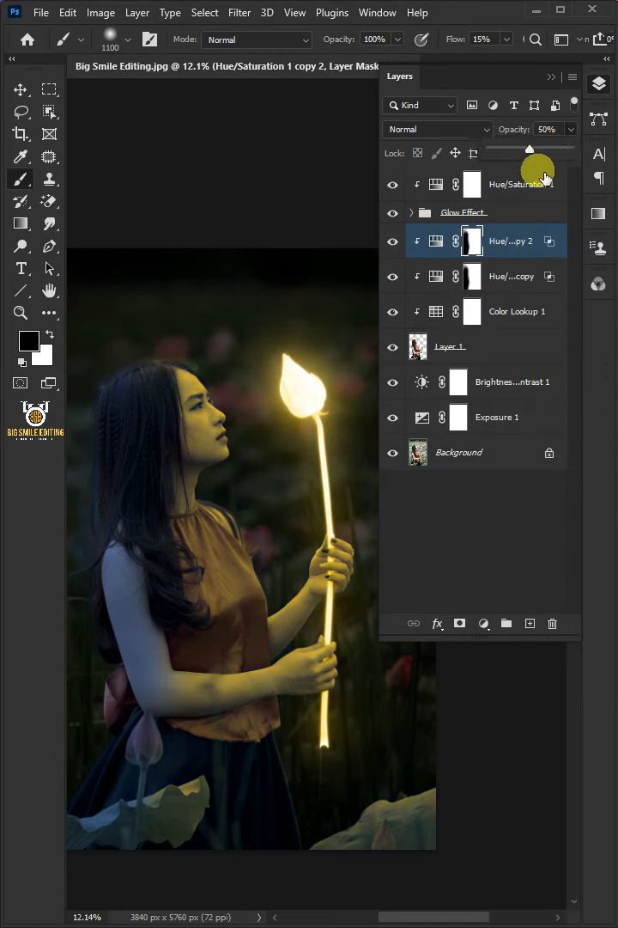
# Add an Exposure adjustment above Color Lookup 1 and set Exposure to +1.22.
pyautogui.click(516, 311)
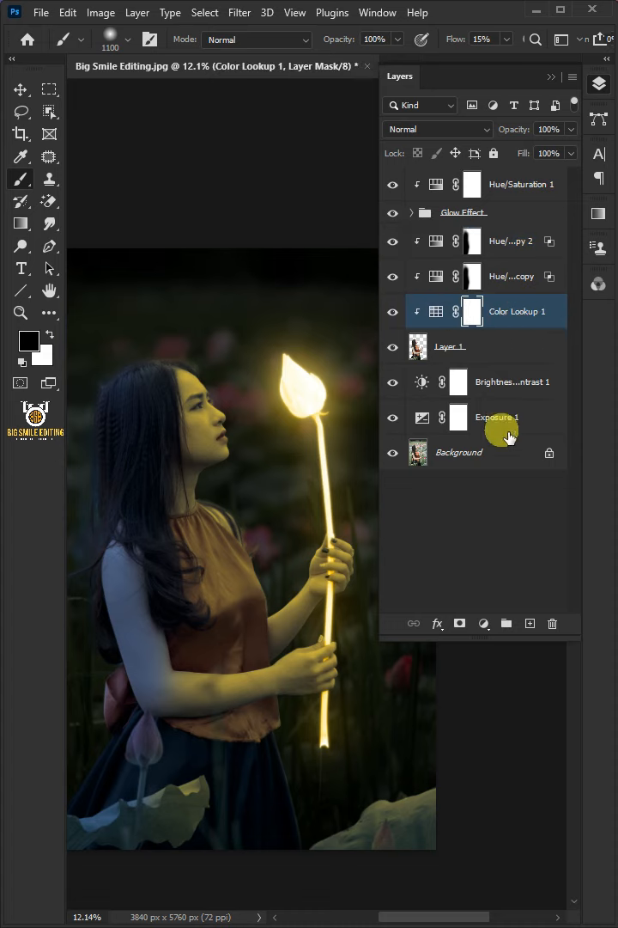
pyautogui.click(484, 623)
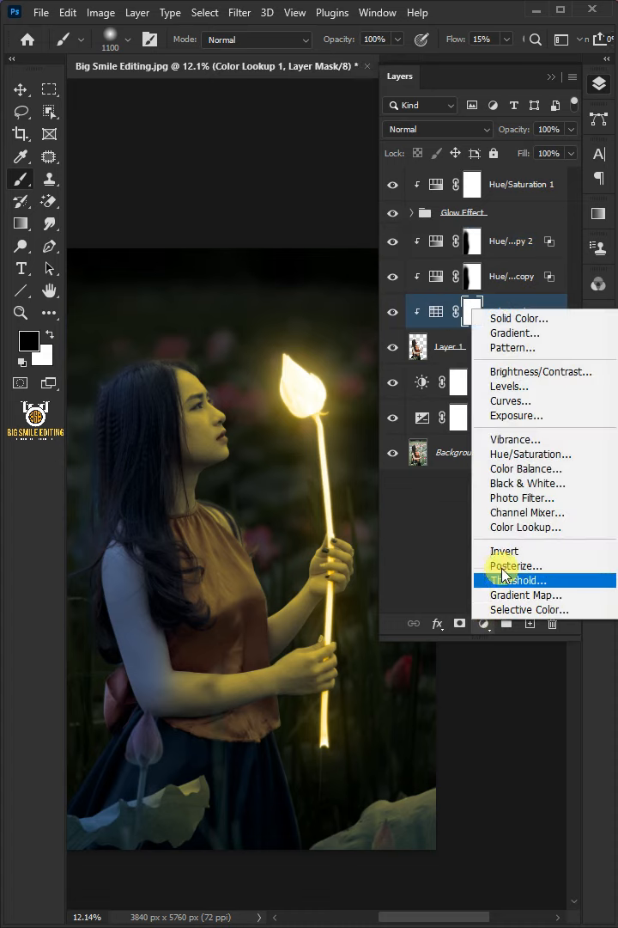
pyautogui.click(515, 416)
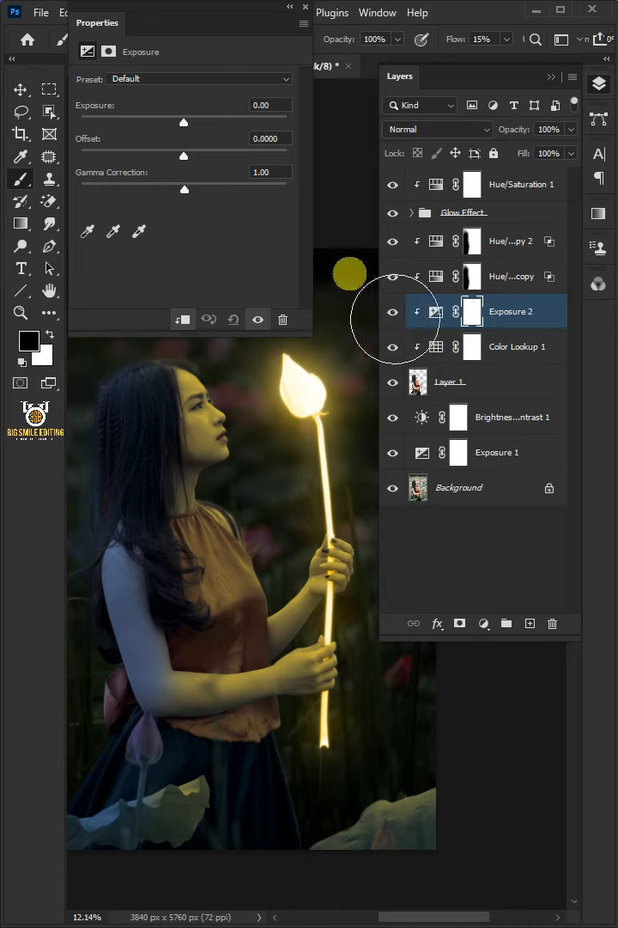
pyautogui.moveTo(182, 122); pyautogui.dragTo(203, 122)
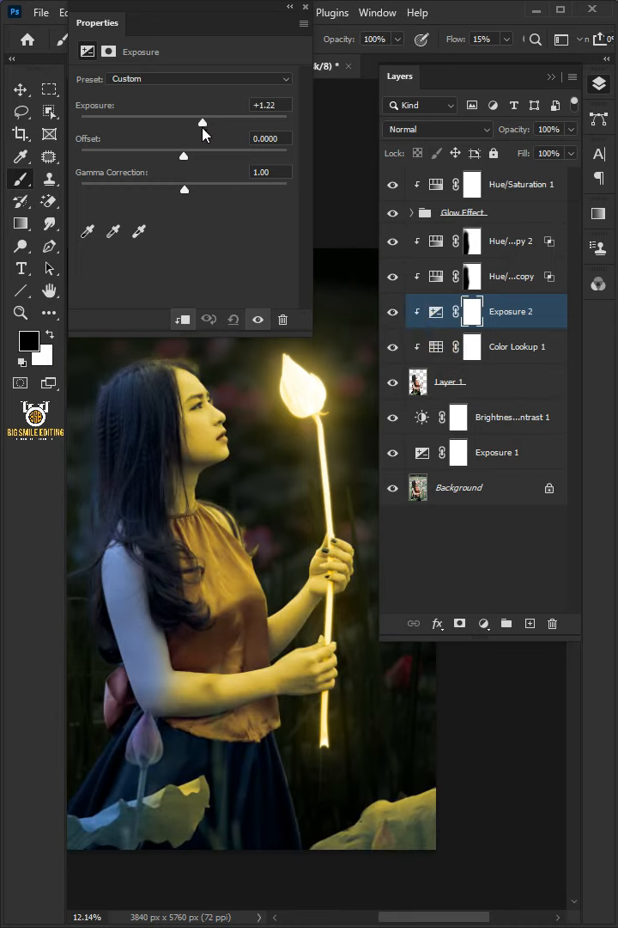
pyautogui.moveTo(203, 120); pyautogui.dragTo(199, 123)
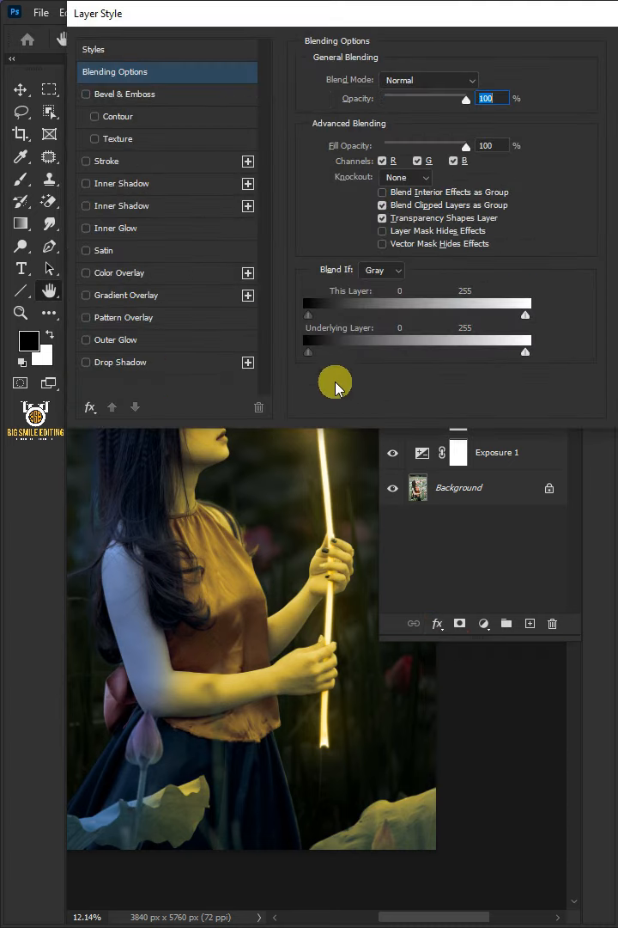
# Split the Underlying Layer black slider to 0/160 so the boost hits brighter tones and feathers into shadows.
pyautogui.moveTo(306, 354); pyautogui.dragTo(369, 354)
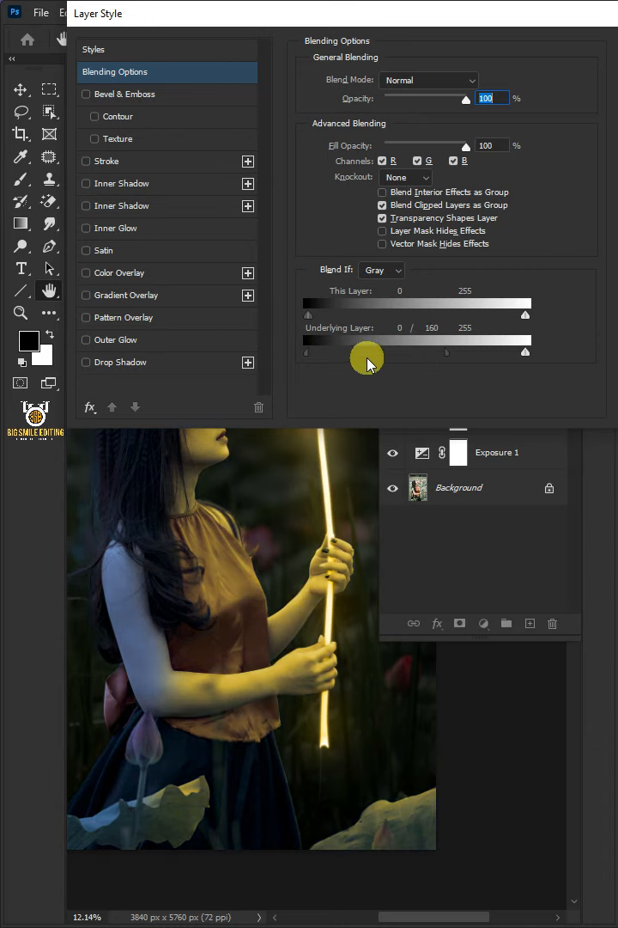
pyautogui.moveTo(306, 352); pyautogui.dragTo(330, 352)
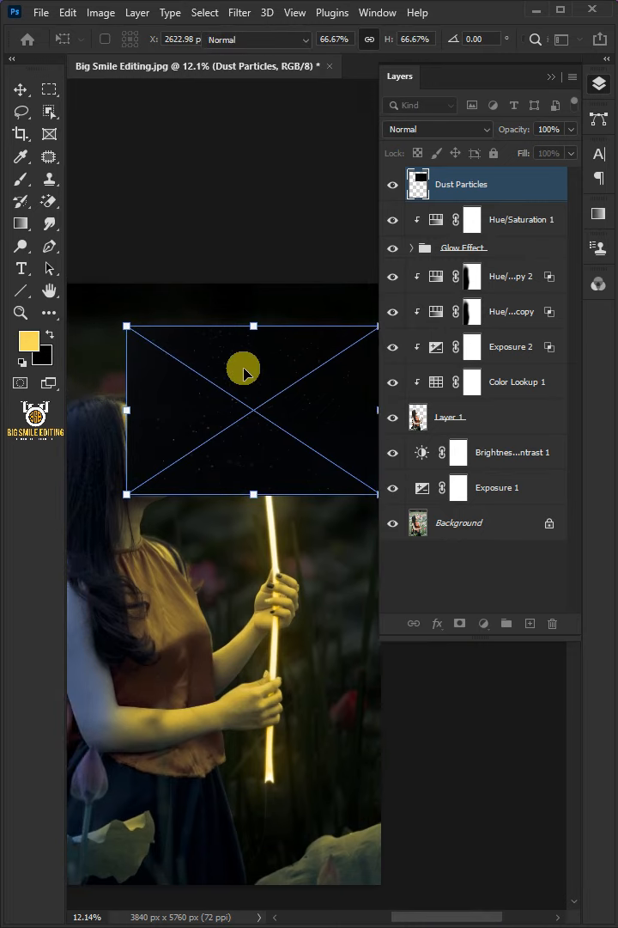
# Bring up the blend mode list for the newly placed Dust Particles layer.
pyautogui.click(438, 129)
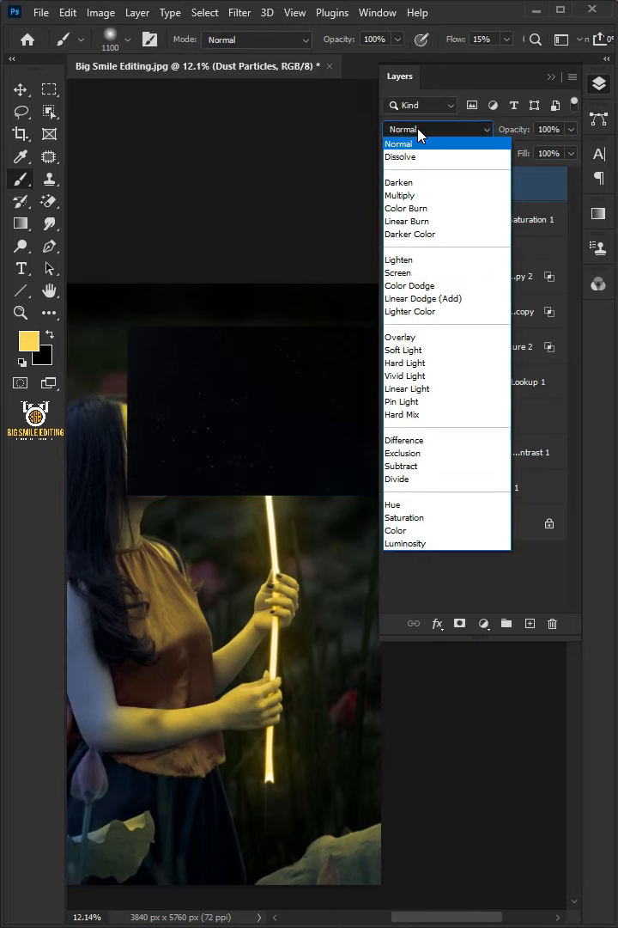
# Set the dust particles to Screen and choose white as the foreground colour for mask painting.
pyautogui.click(399, 272)
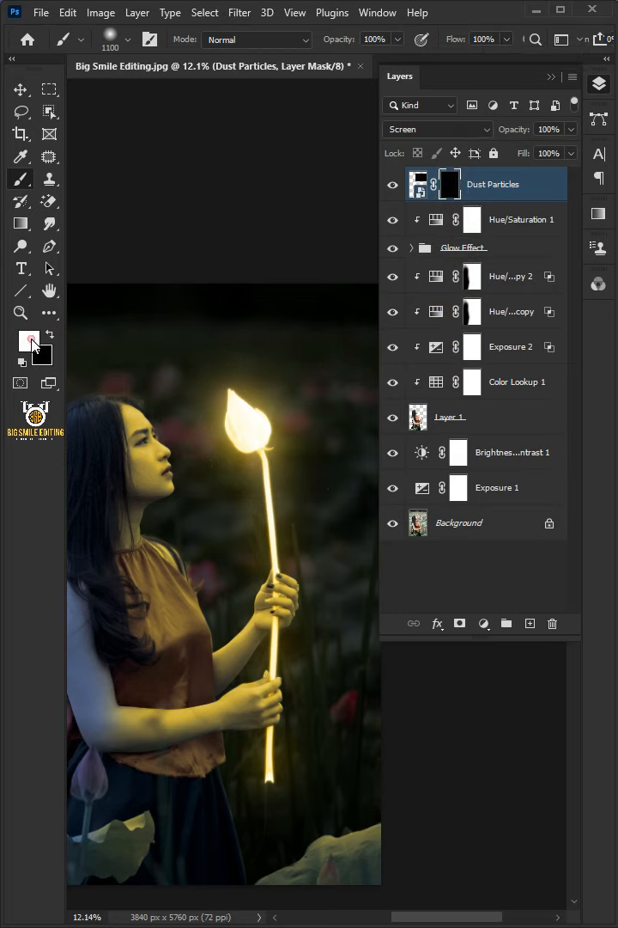
pyautogui.click(27, 334)
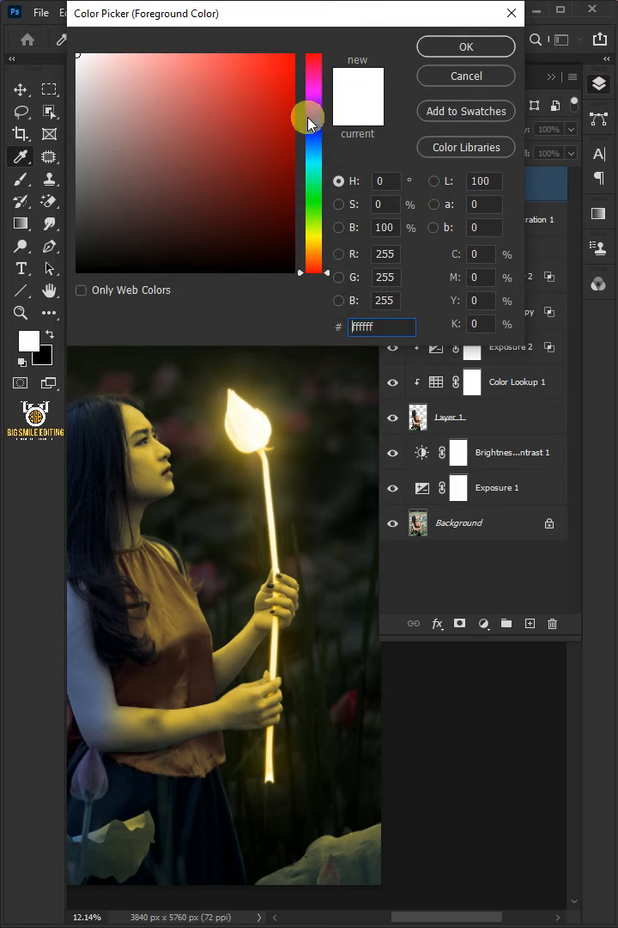
pyautogui.click(466, 46)
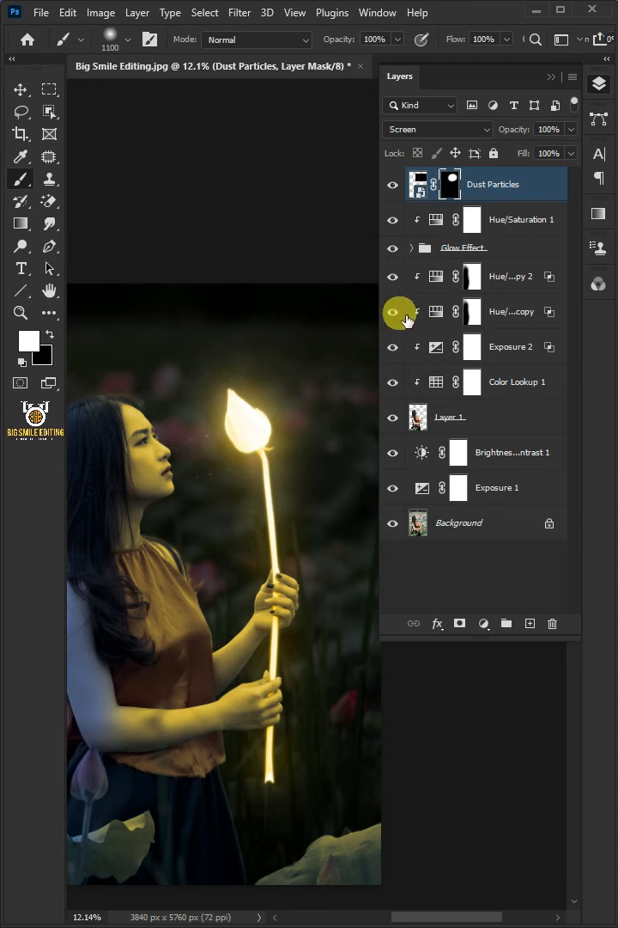
pyautogui.moveTo(495, 184)
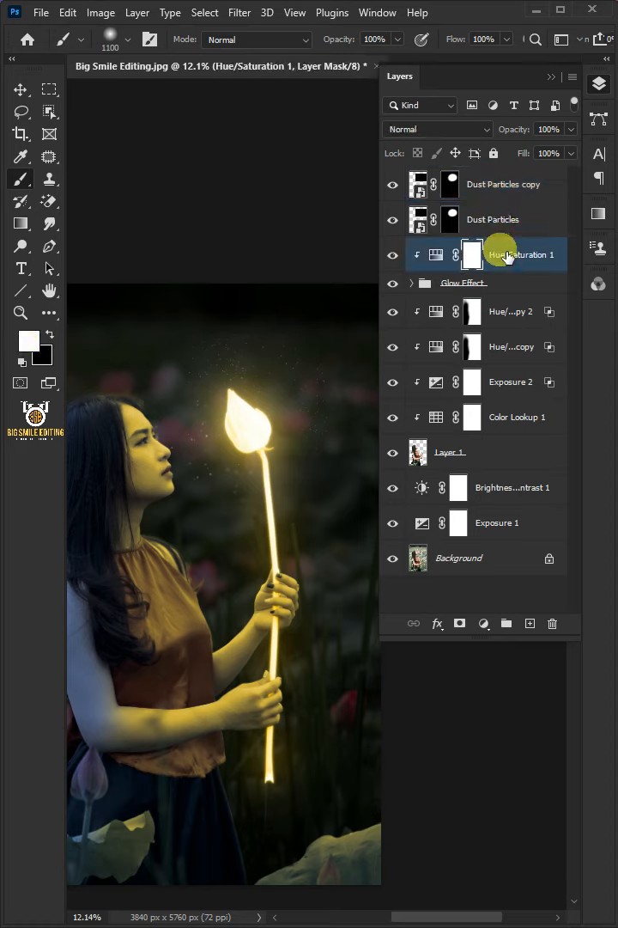
# Copy Hue/Saturation 1 to the top of the stack and bring up its layer options.
pyautogui.click(502, 184)
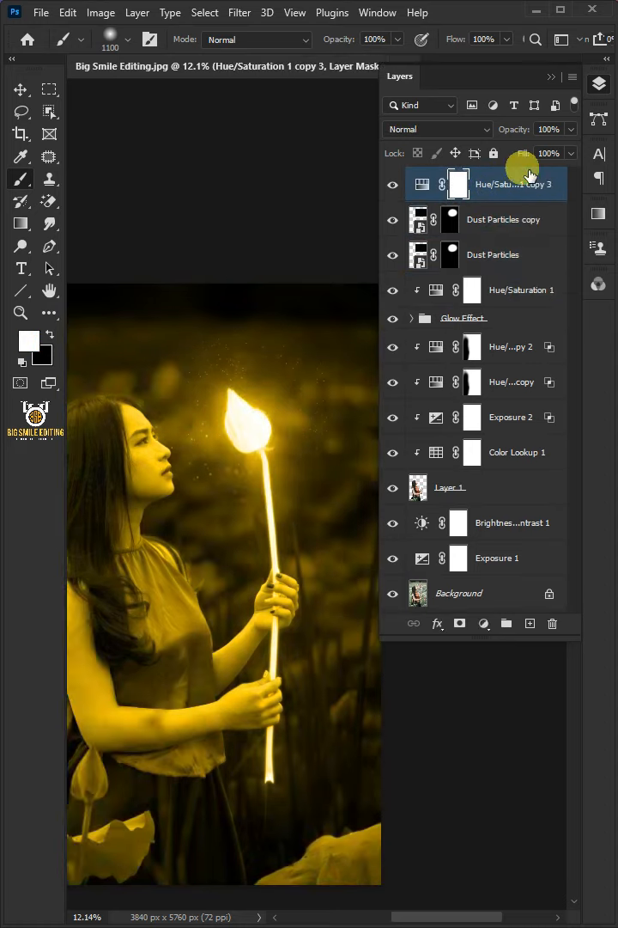
pyautogui.rightClick(507, 183)
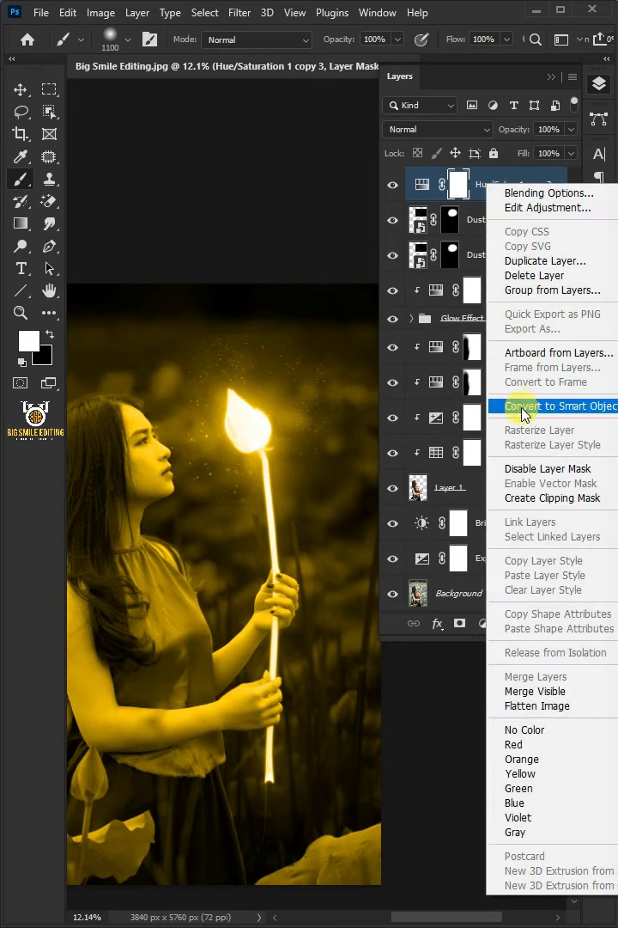